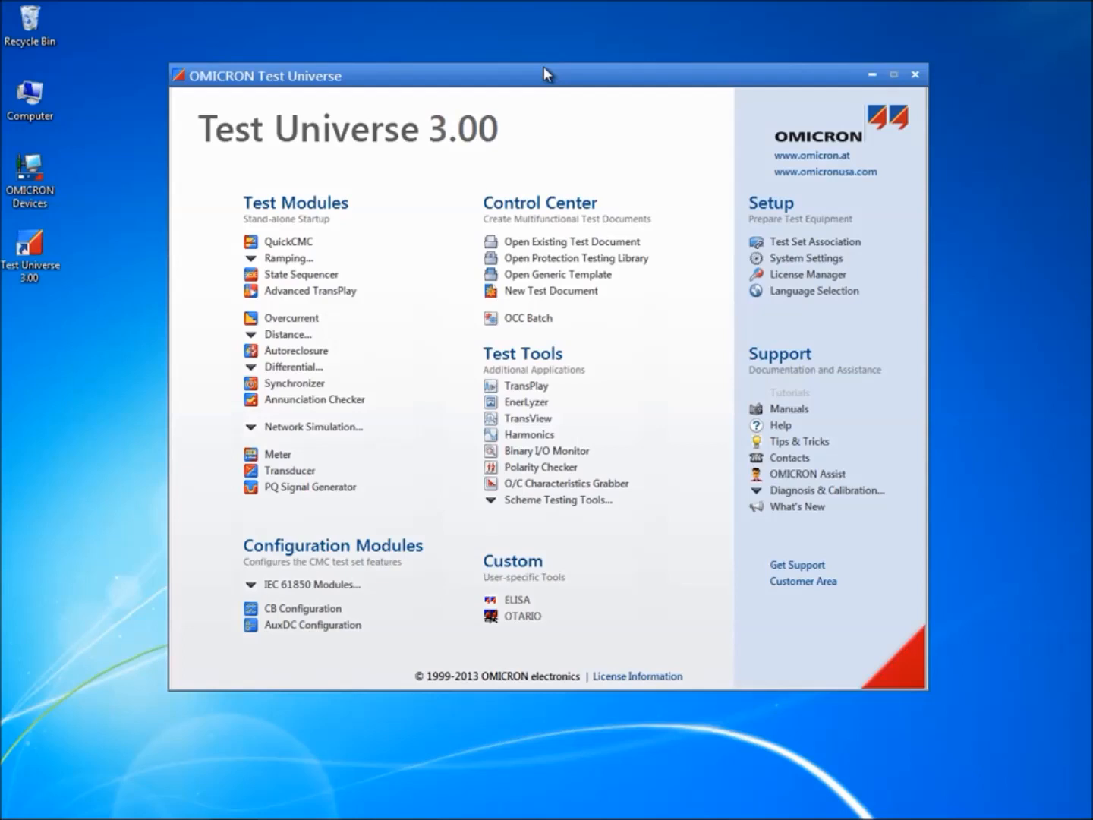
mouse_move(796, 248)
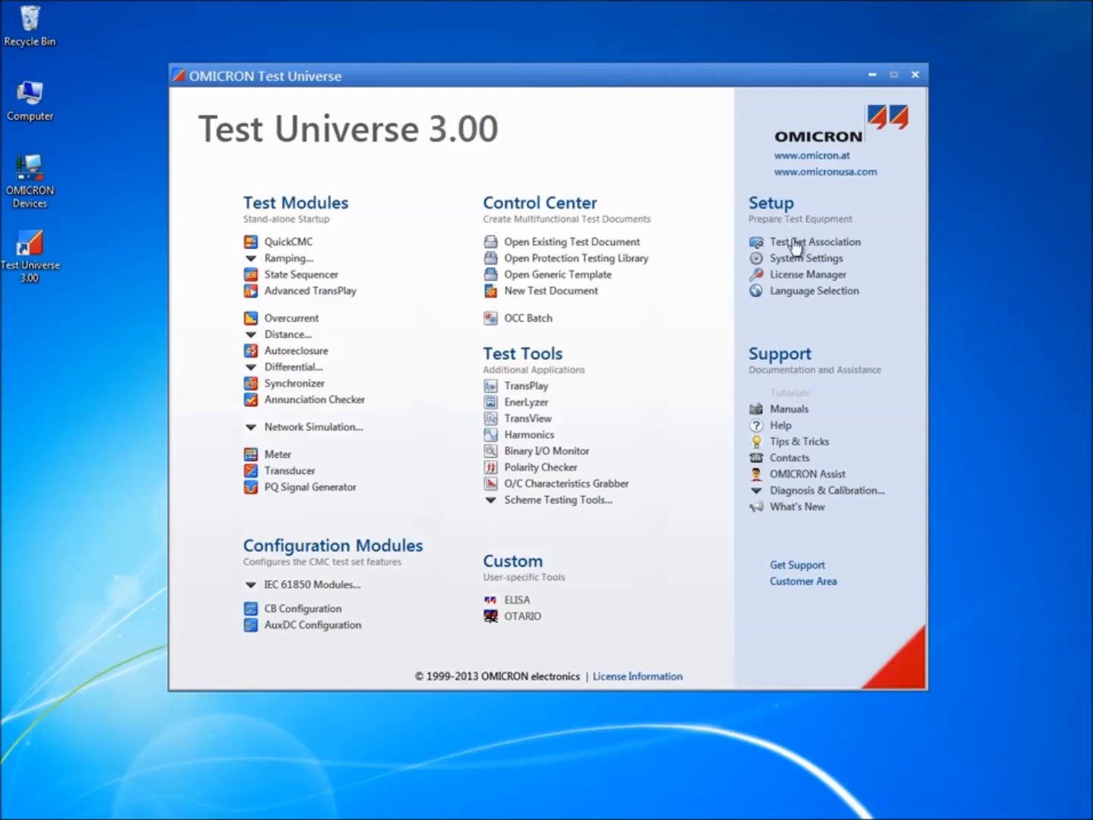
Step: Open Test Set Association from the Setup area of the start page
left_click(815, 241)
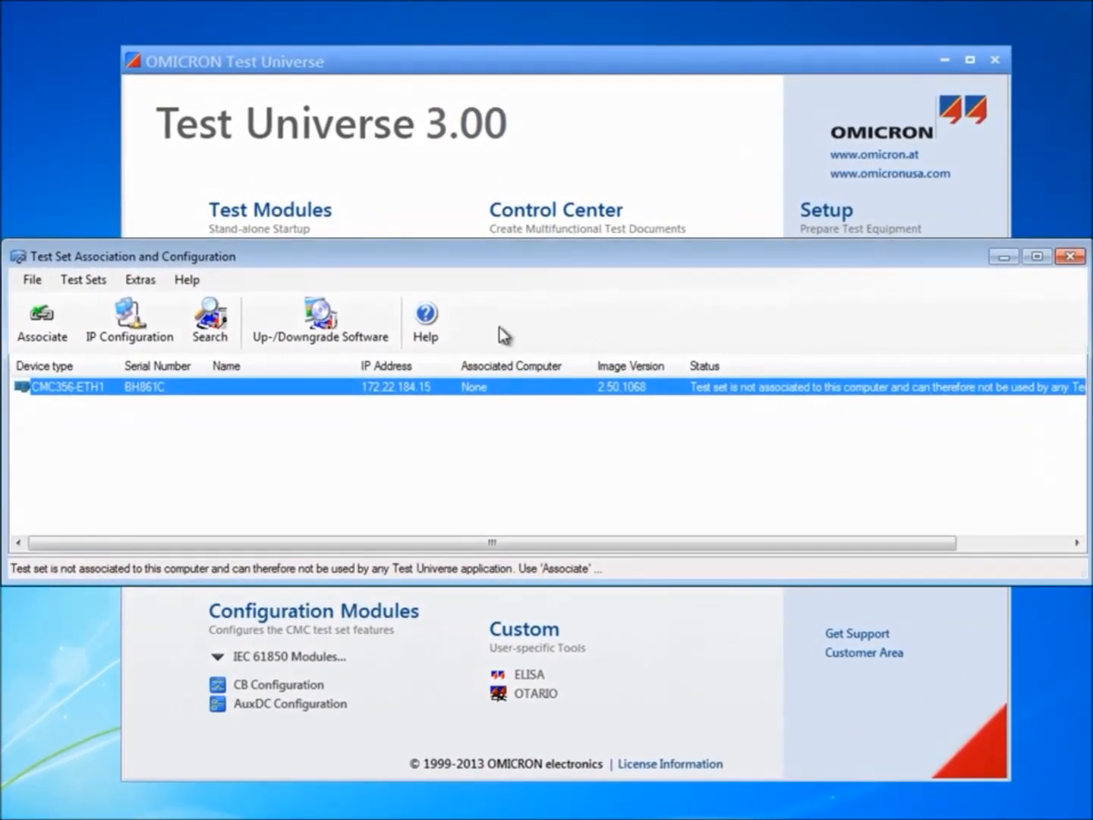
Step: Associate the CMC356 with this computer and confirm after pressing its back-panel button
left_click(42, 319)
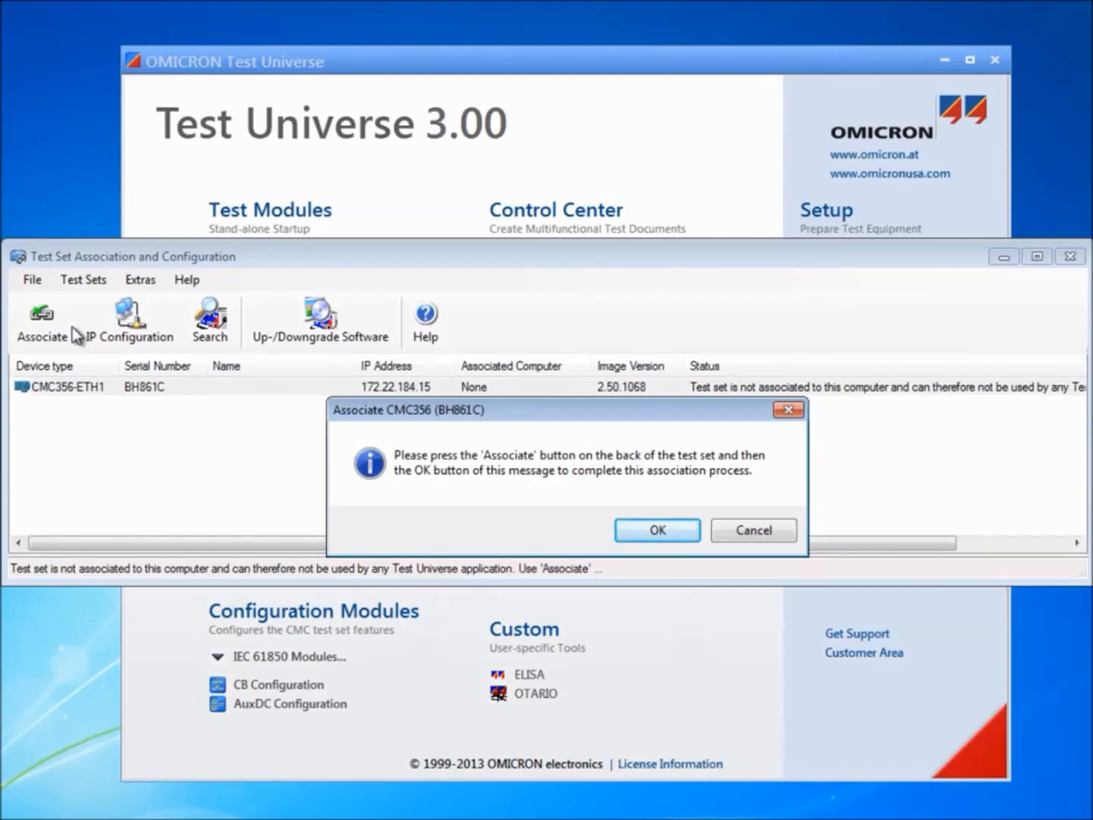
mouse_move(216, 378)
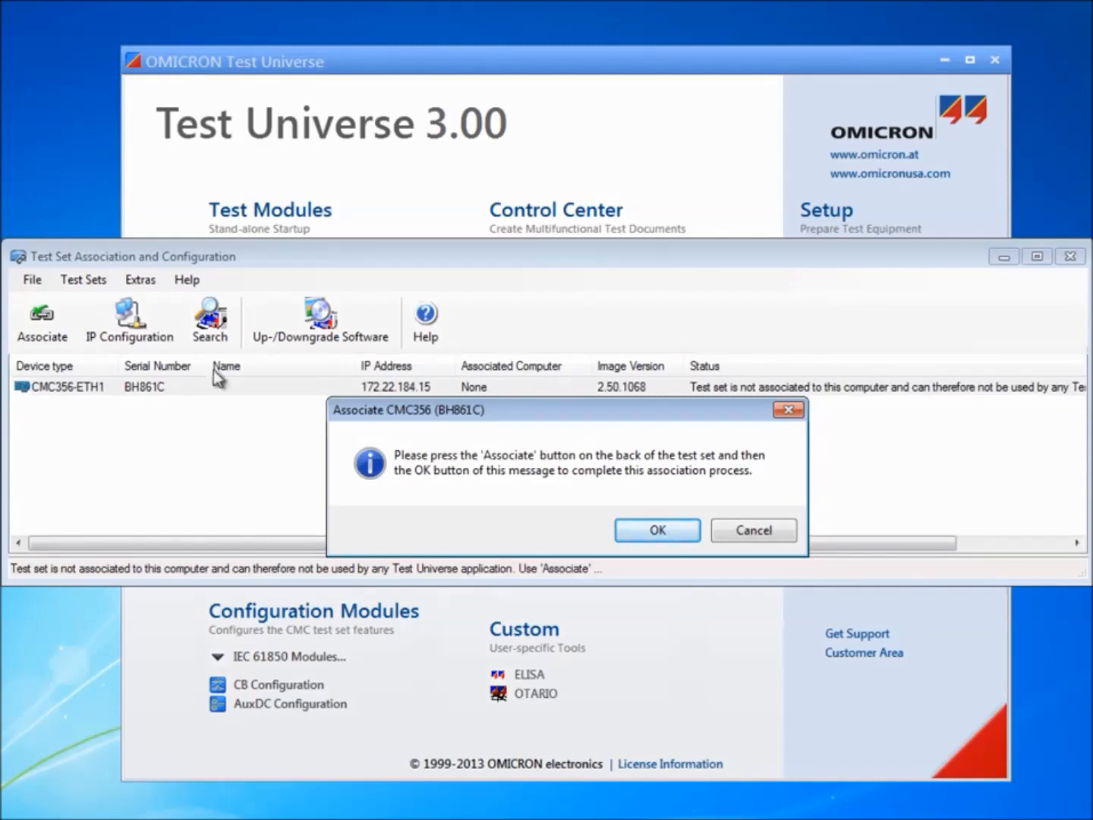
left_click(657, 530)
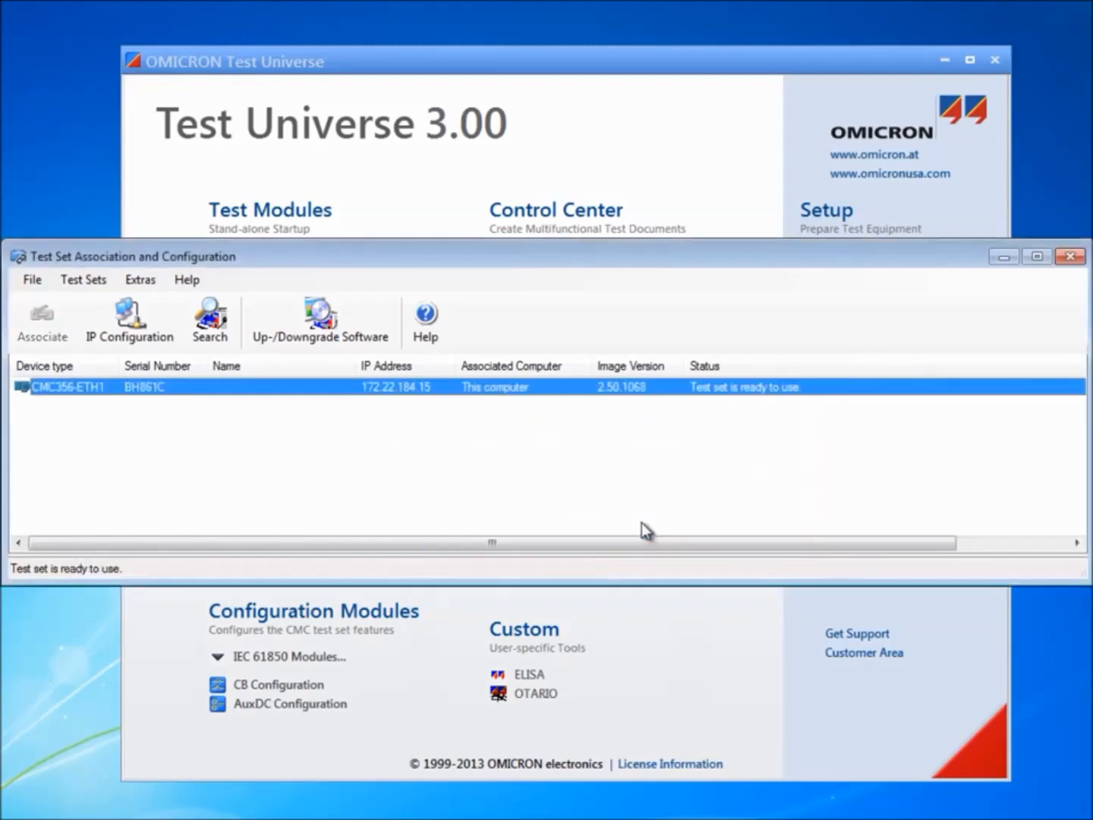
mouse_move(611, 508)
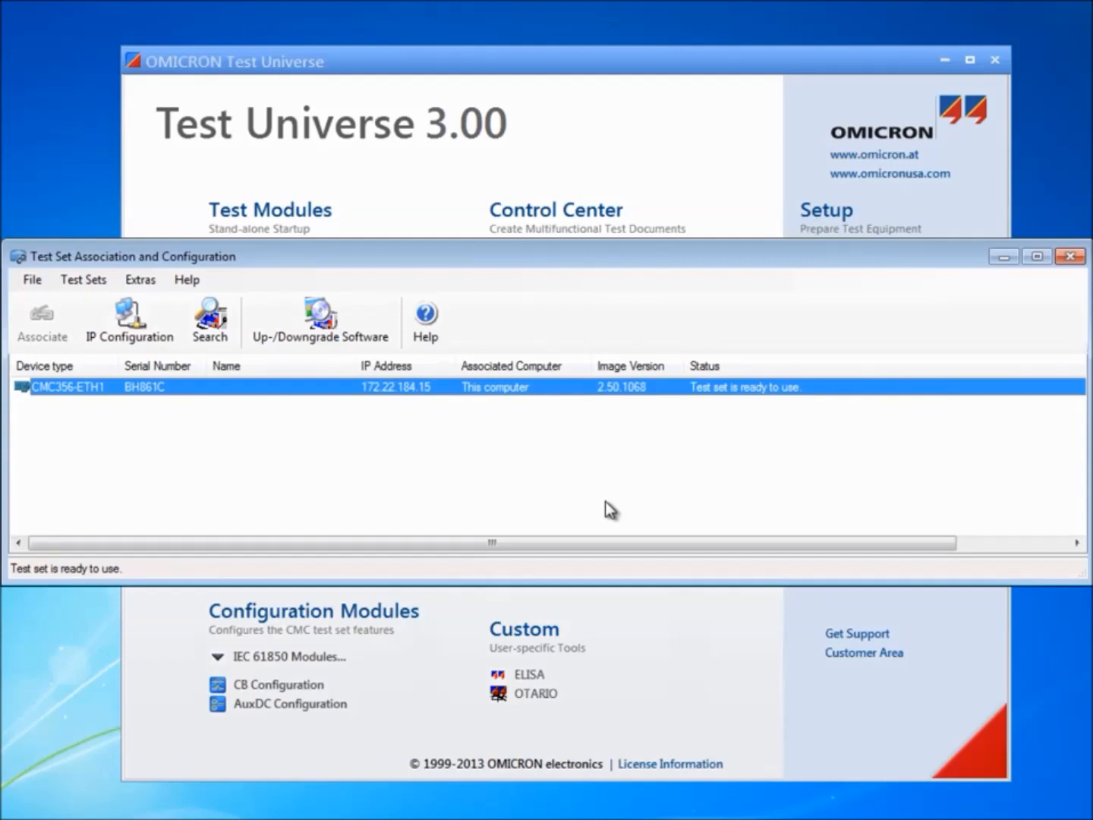
left_click(320, 319)
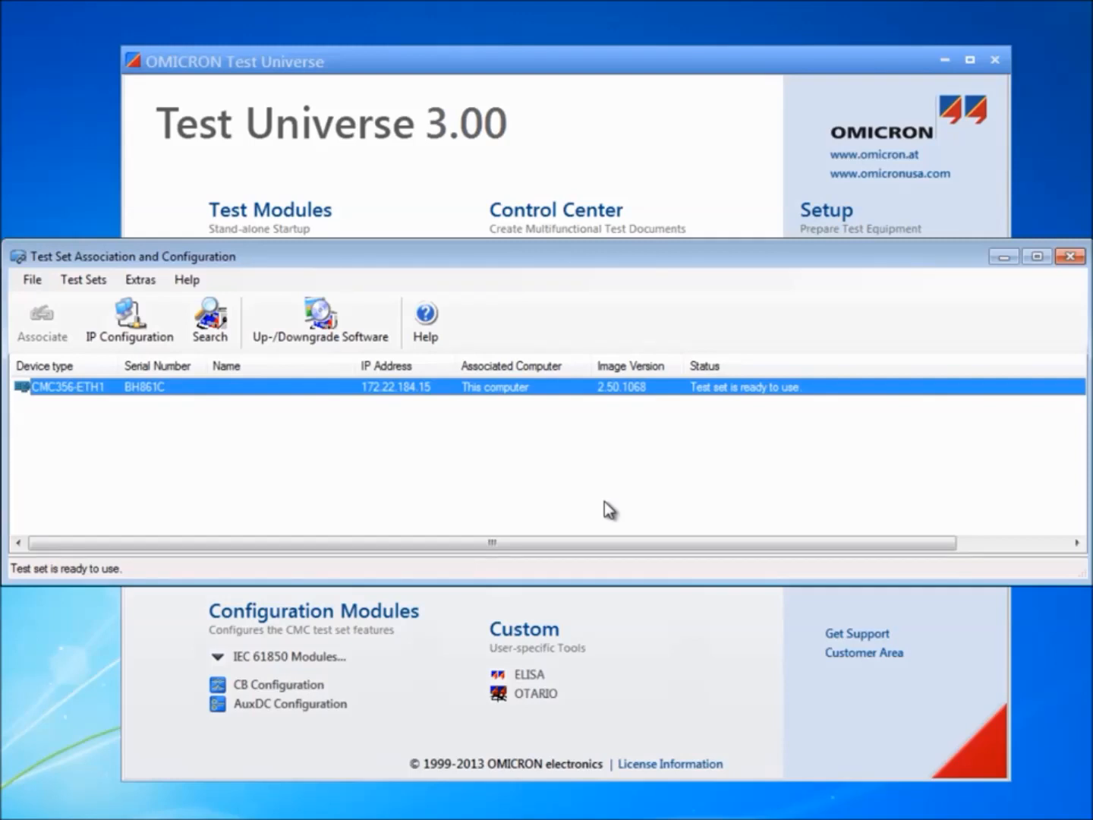
left_click(129, 319)
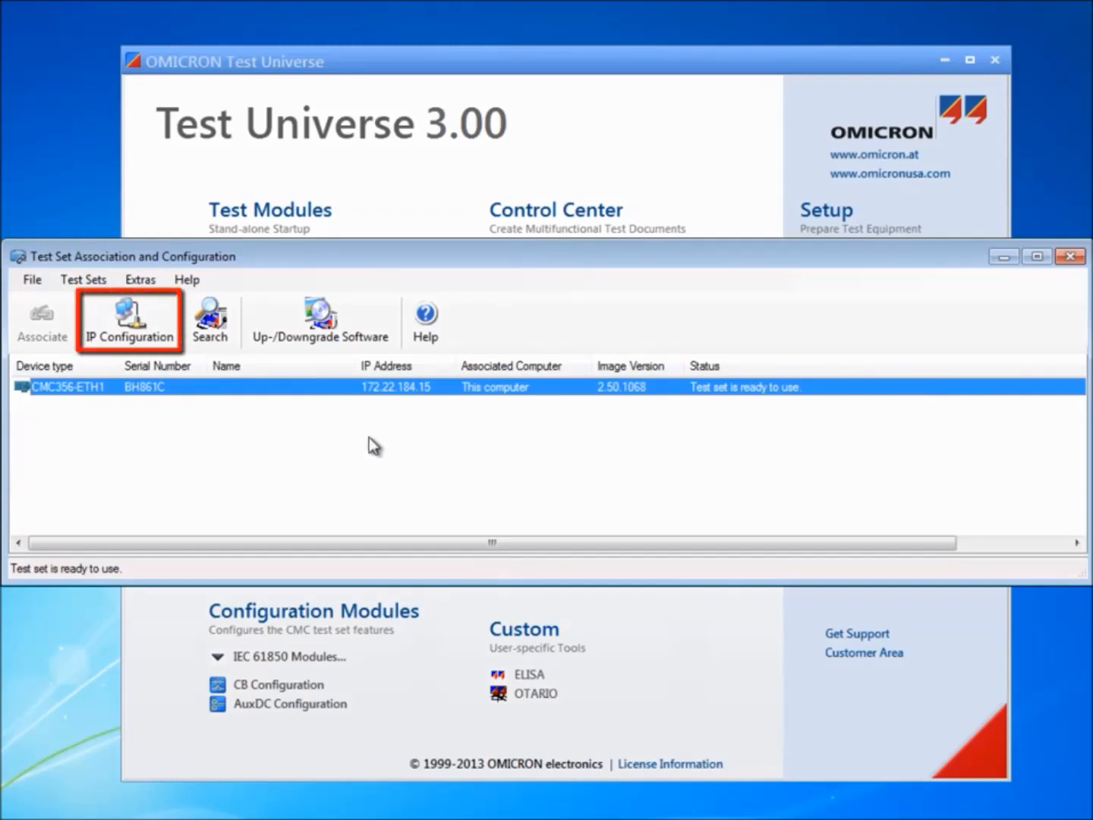
left_click(129, 318)
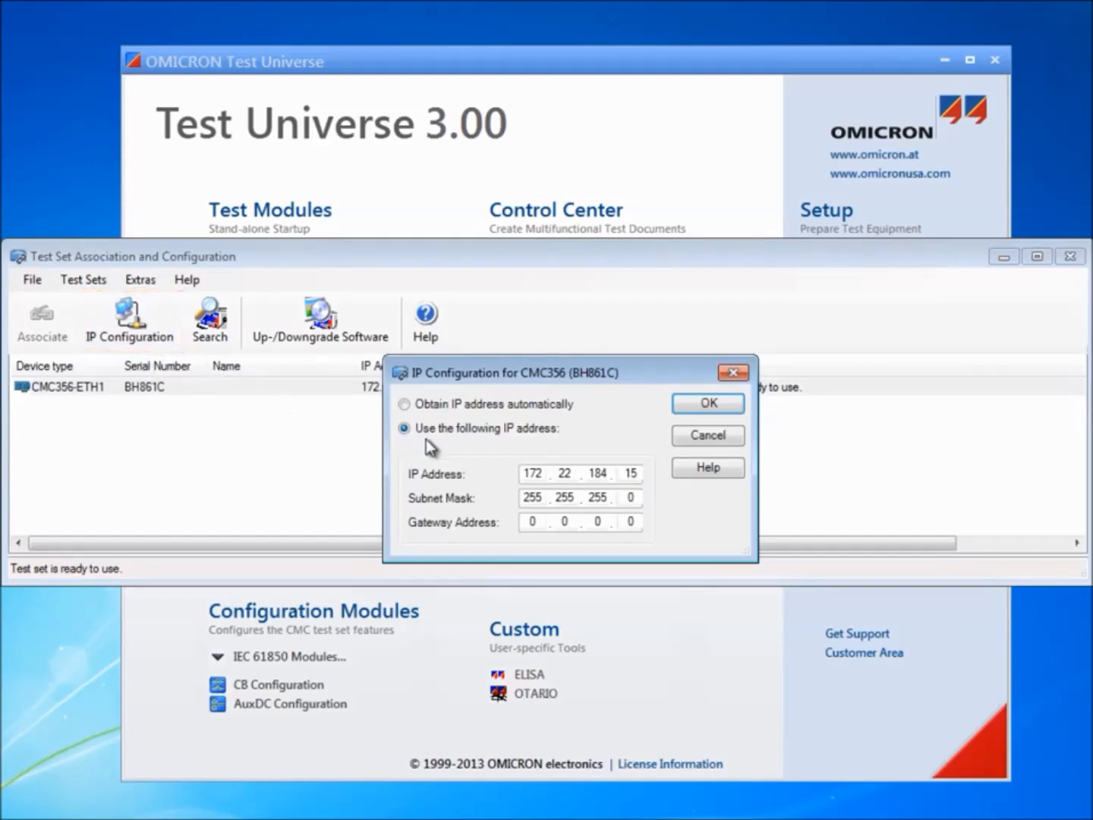
mouse_move(476, 456)
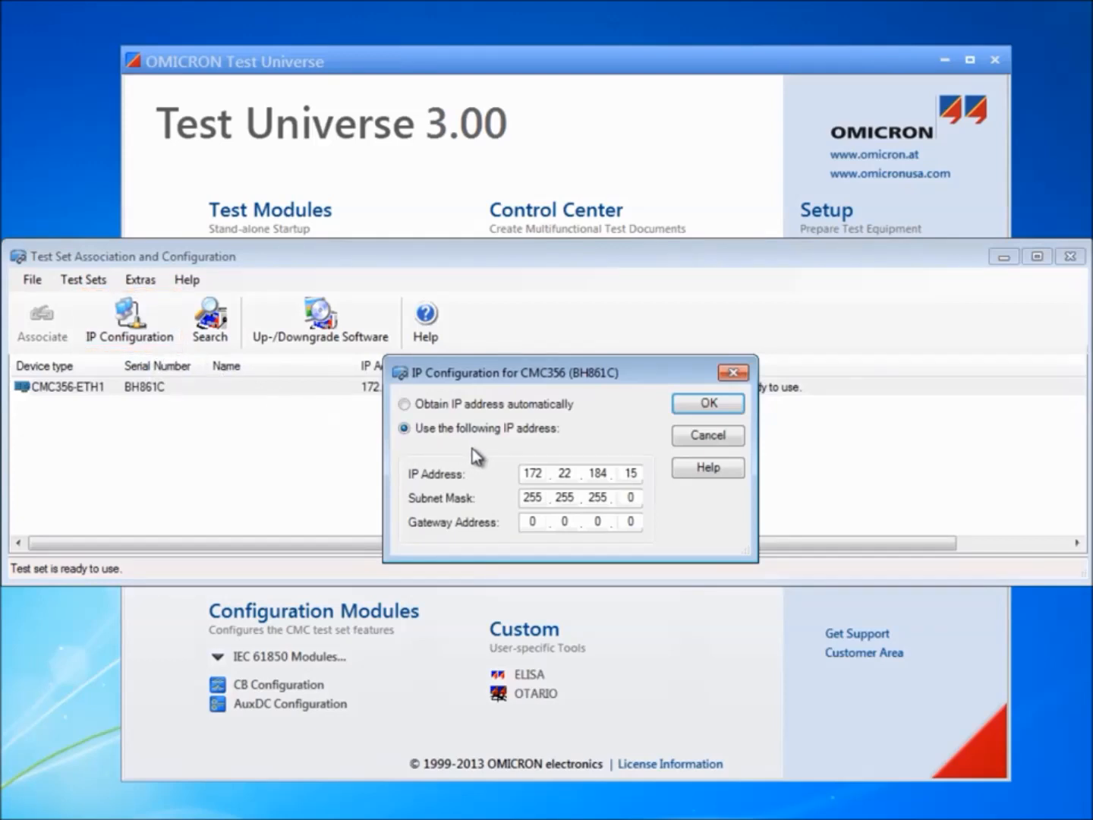
mouse_move(531, 440)
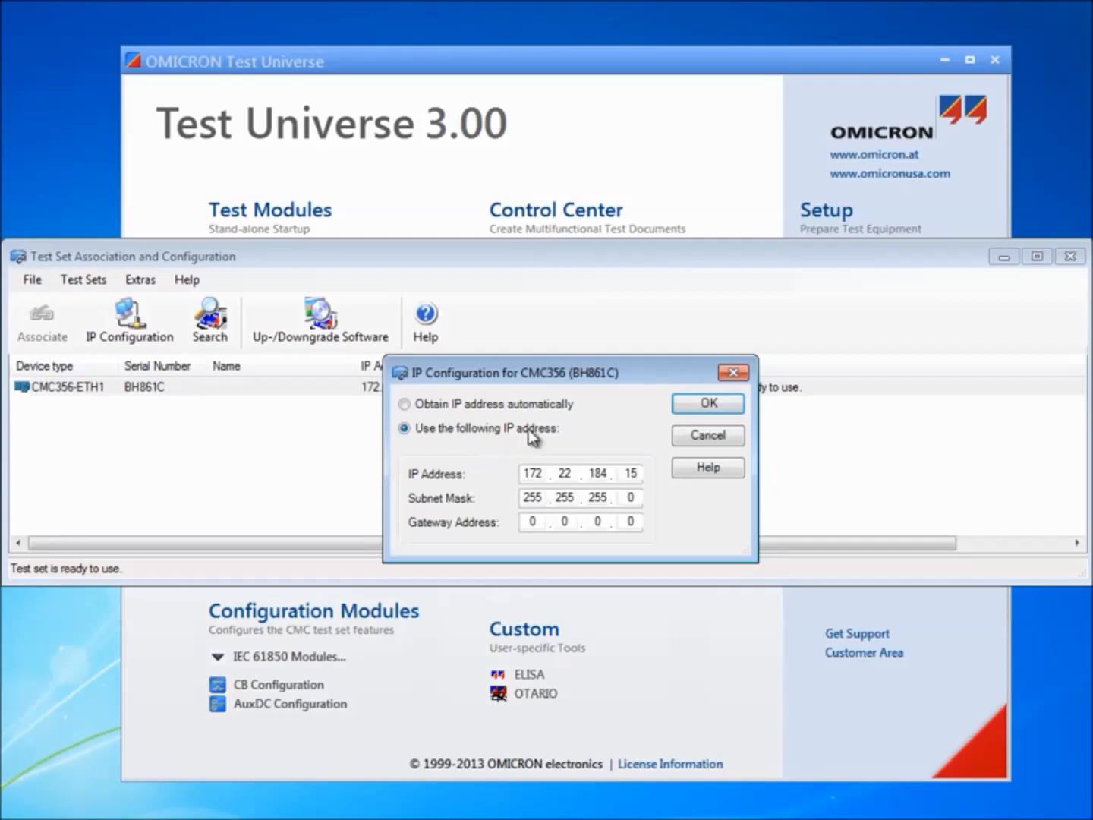
left_click(707, 403)
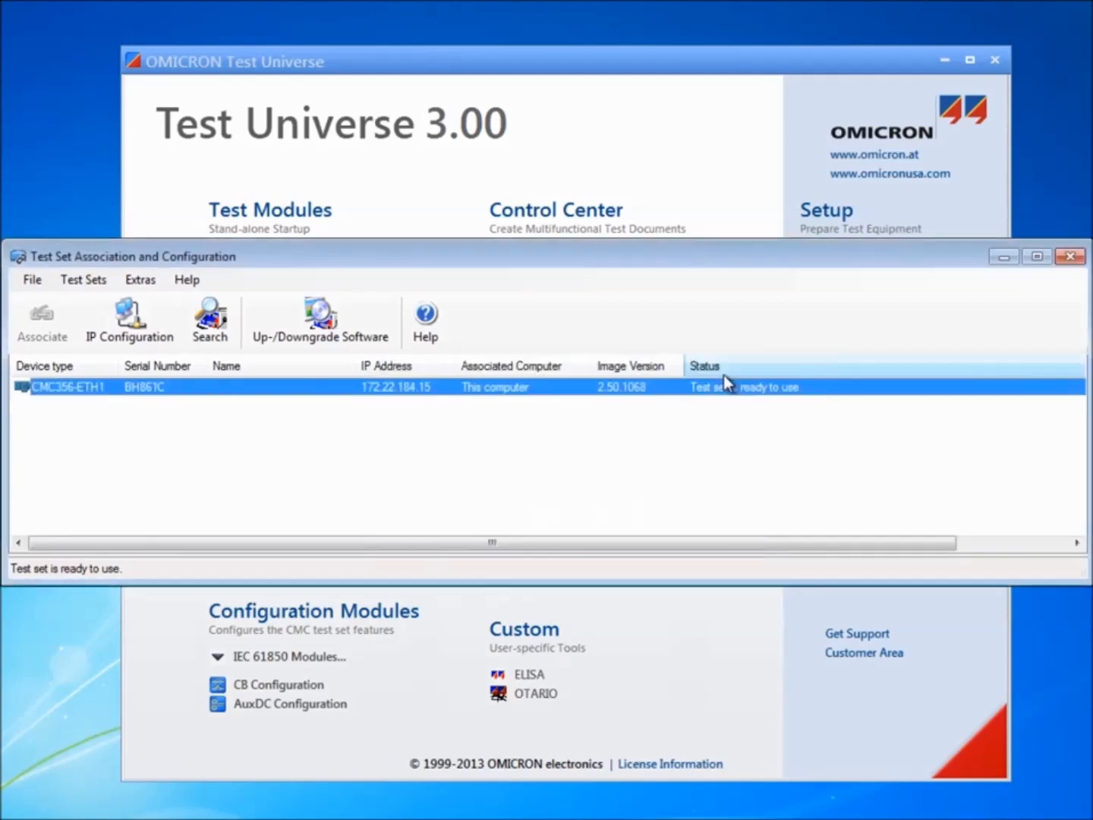
mouse_move(575, 464)
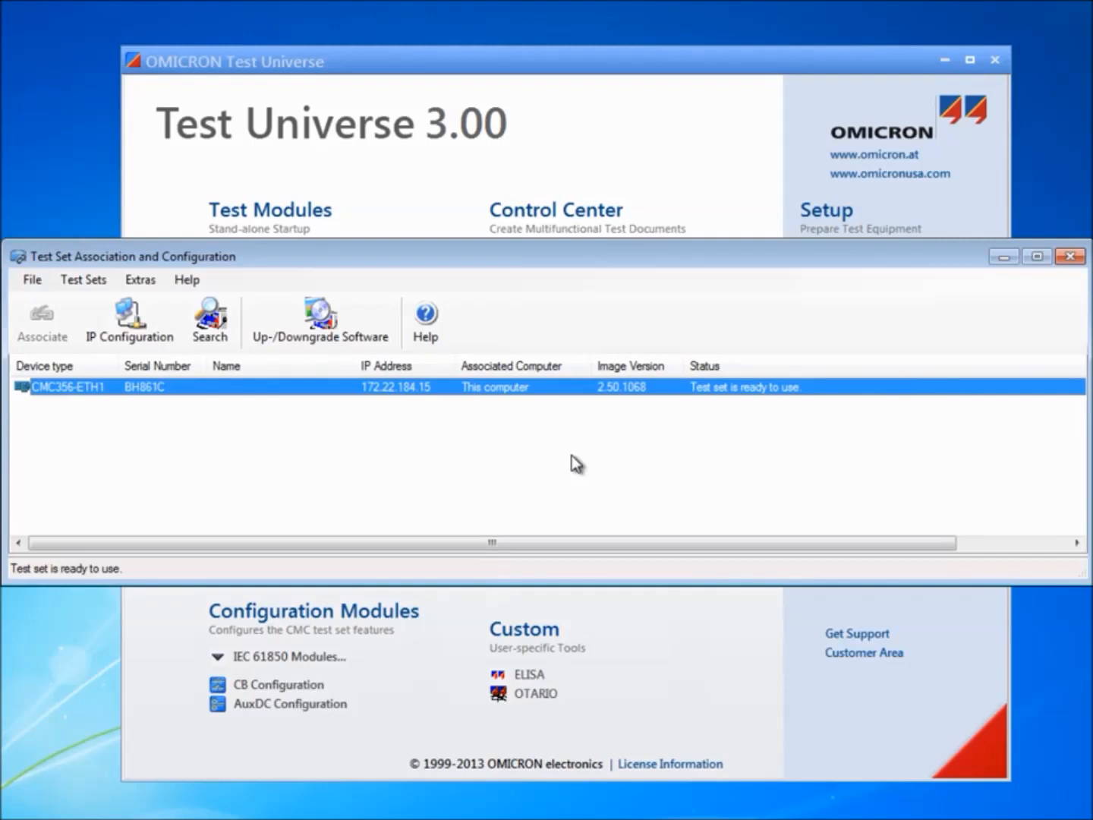
mouse_move(662, 422)
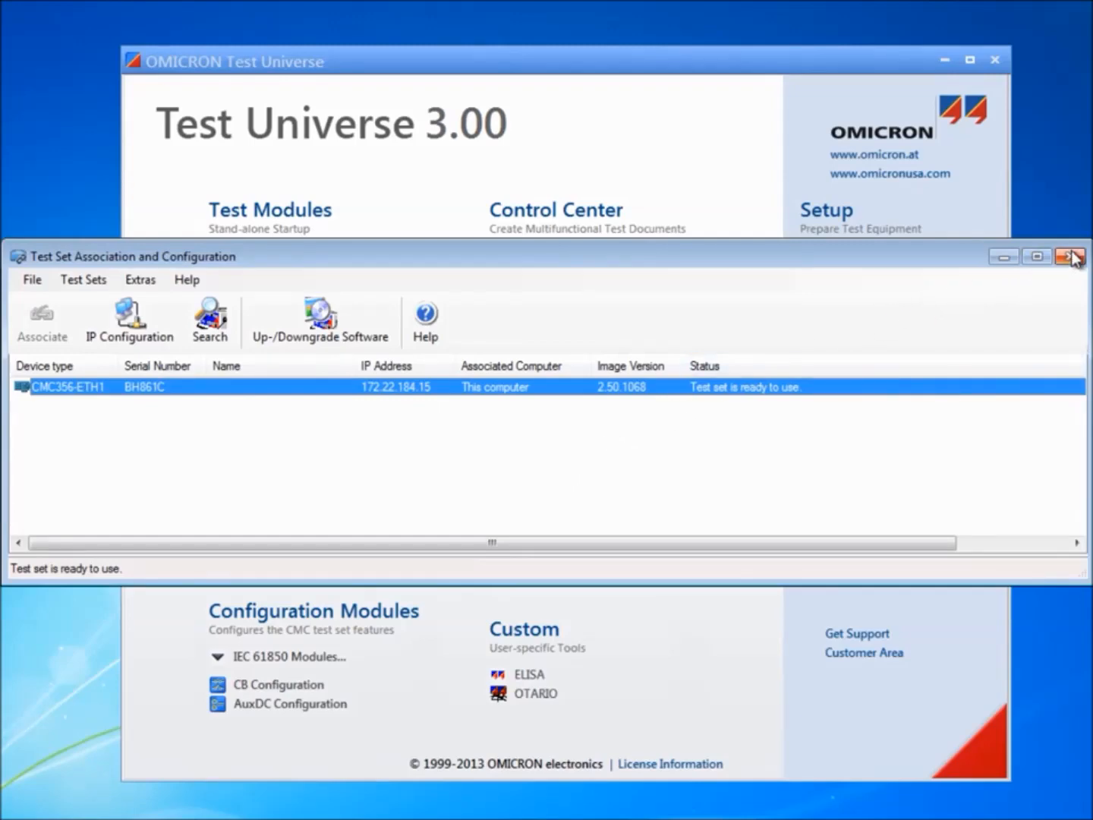
Step: Close the Test Set Association and Configuration window
left_click(1076, 255)
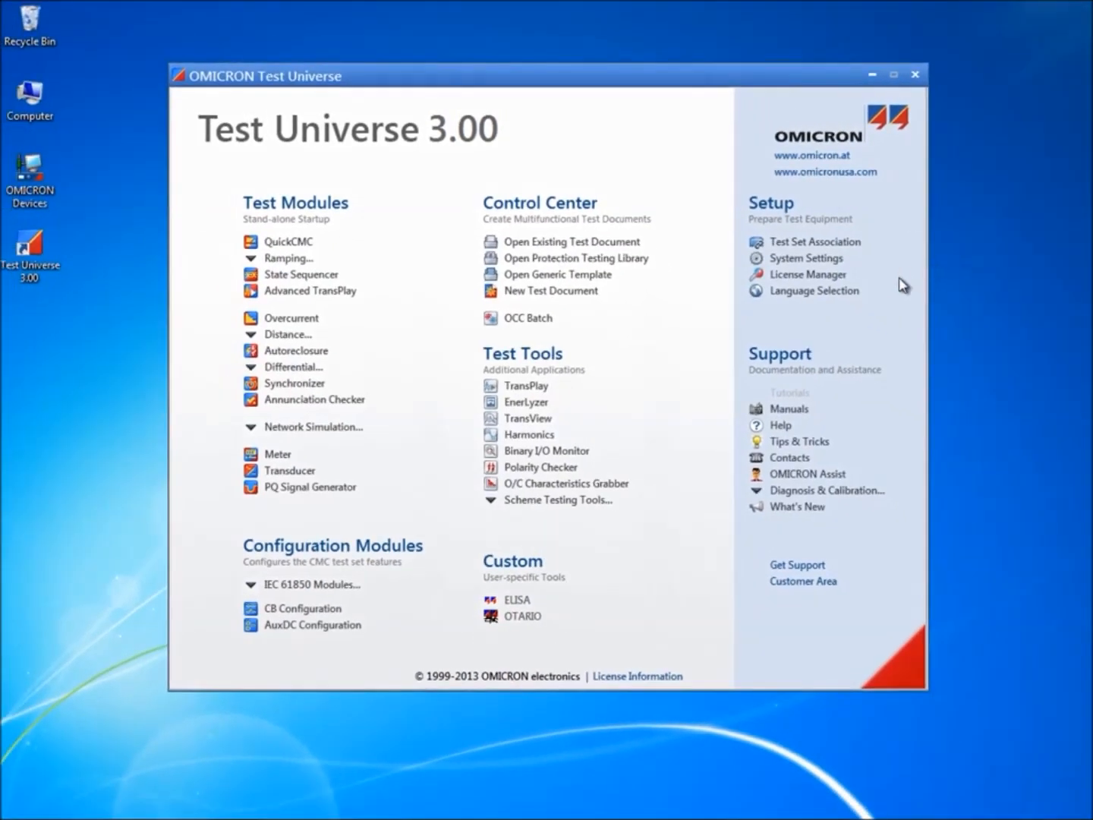
mouse_move(899, 290)
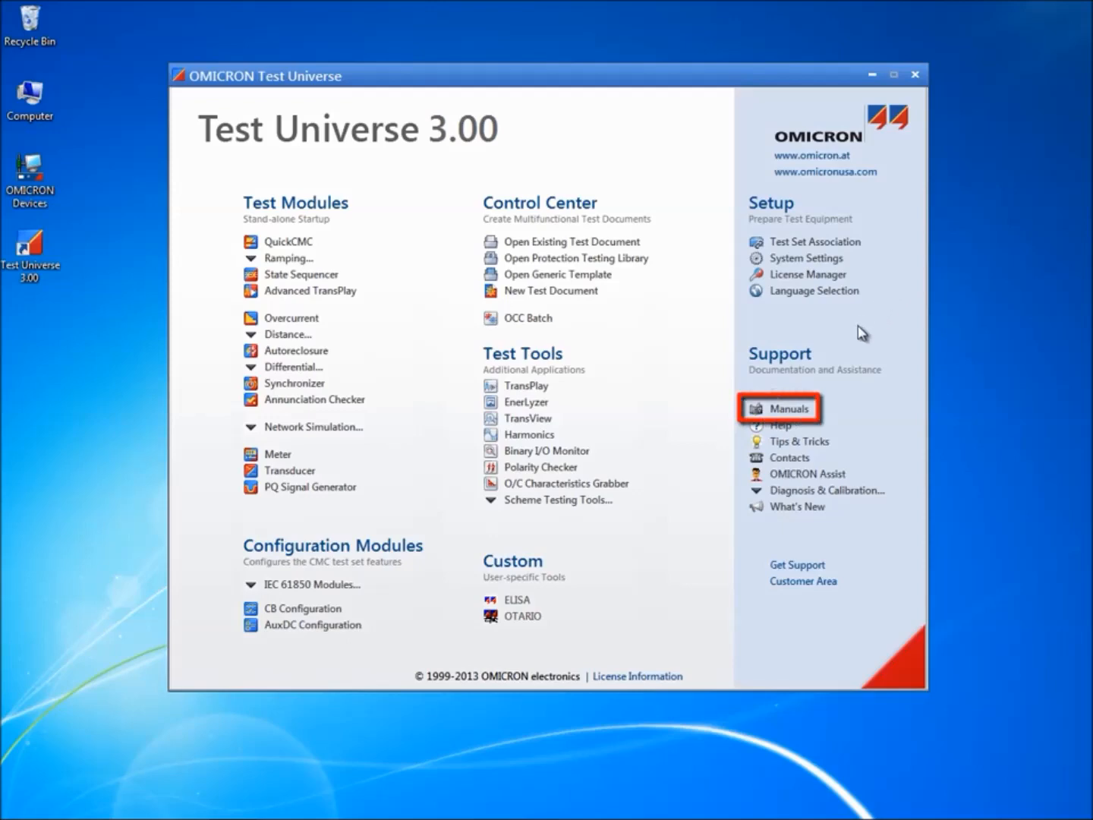
Step: Open the help at User Manuals and show the Read Me First topic
left_click(788, 409)
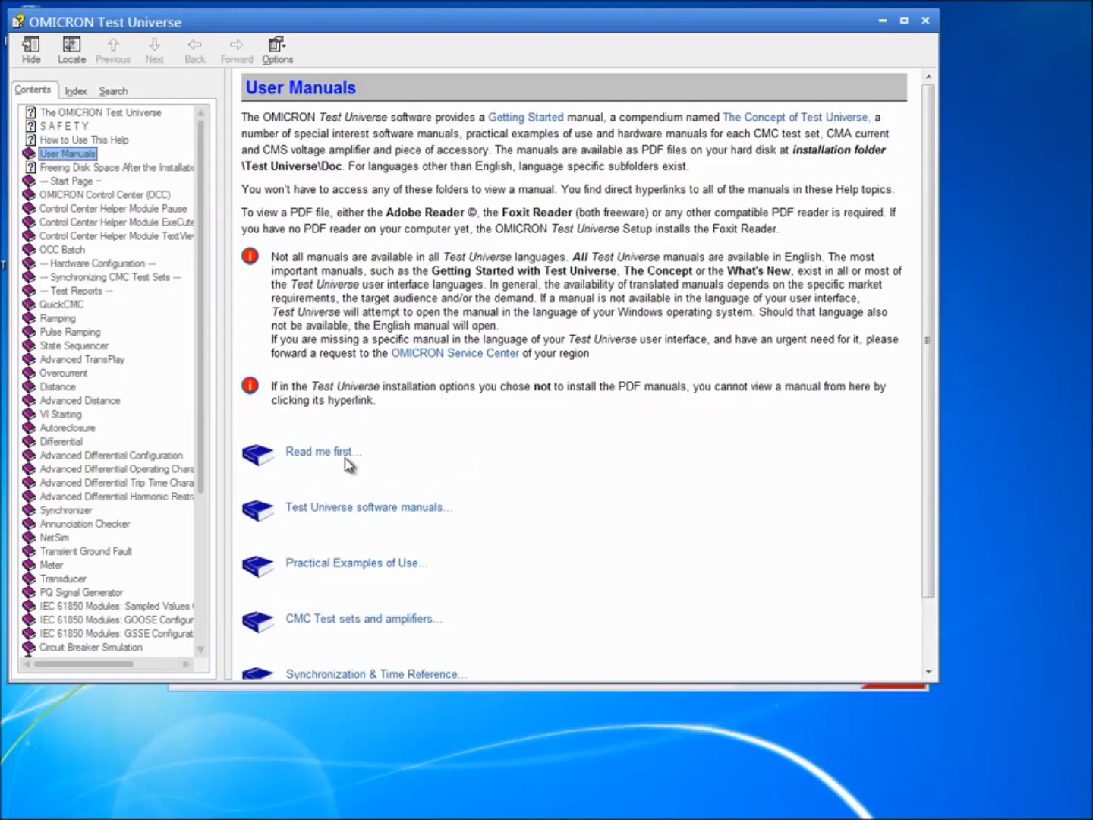
left_click(322, 450)
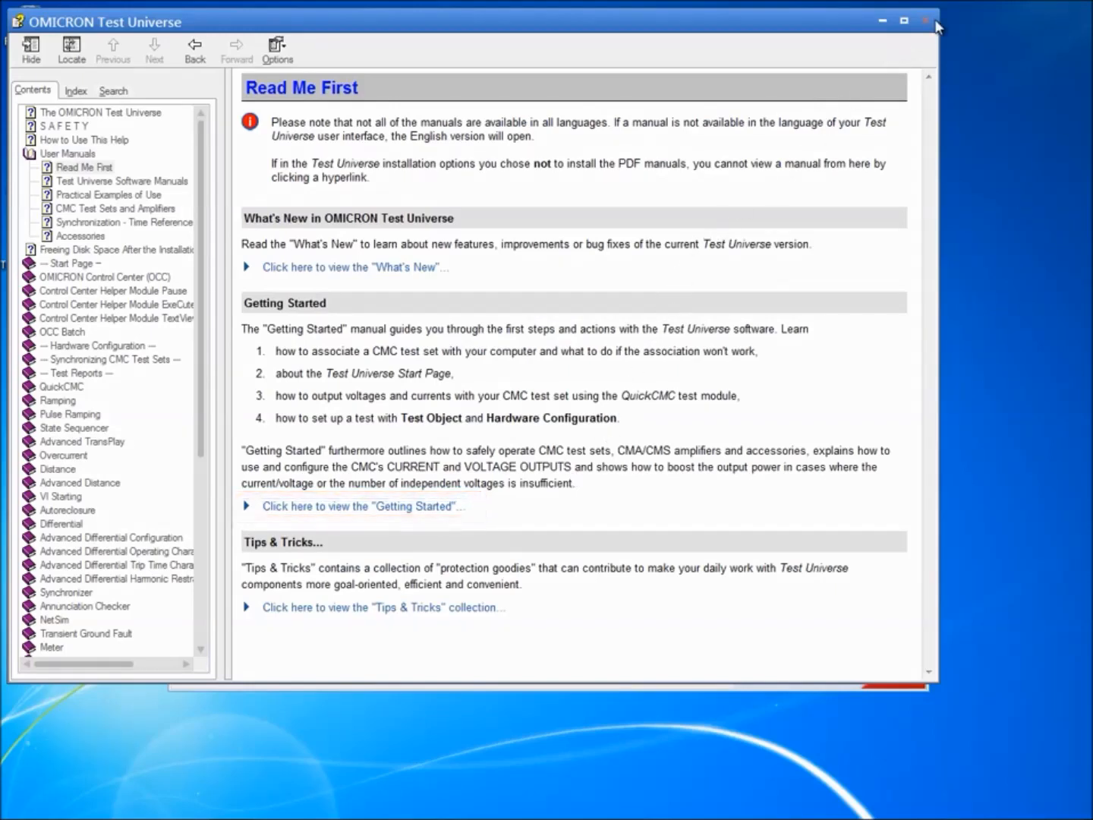
Step: Close the help window after reading the Read Me First page
left_click(927, 20)
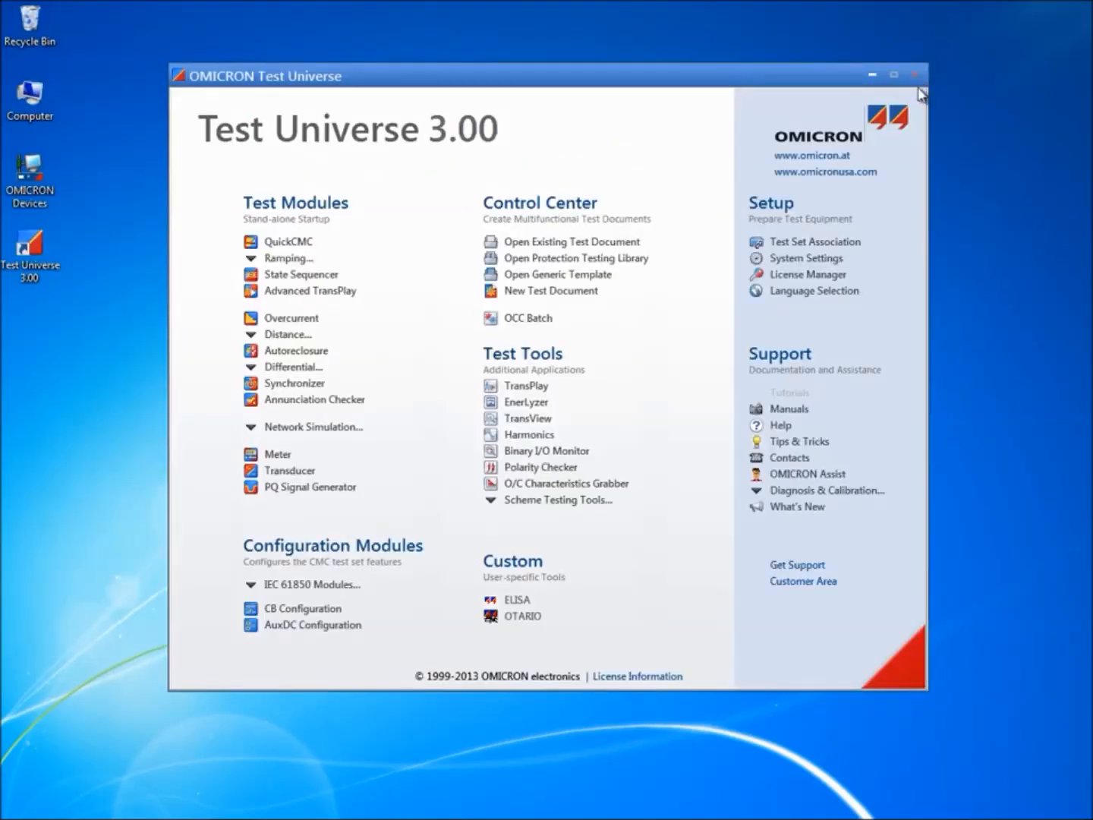
mouse_move(875, 266)
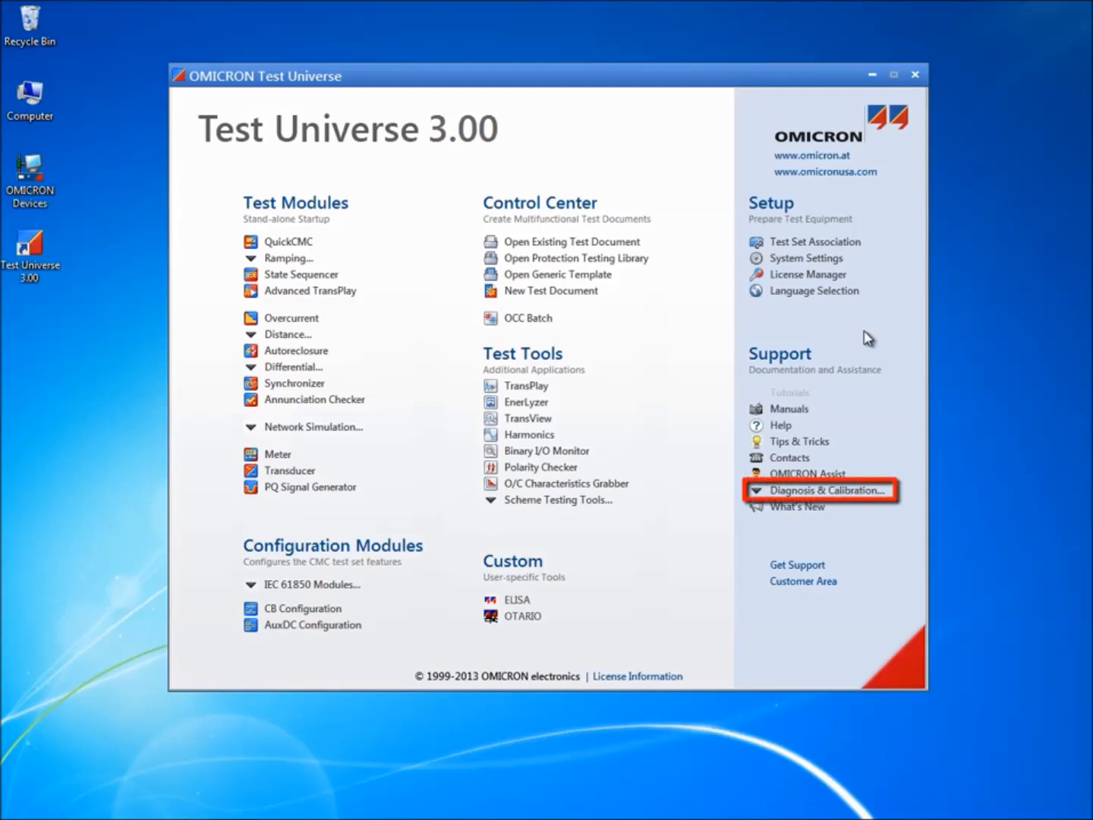
mouse_move(826, 490)
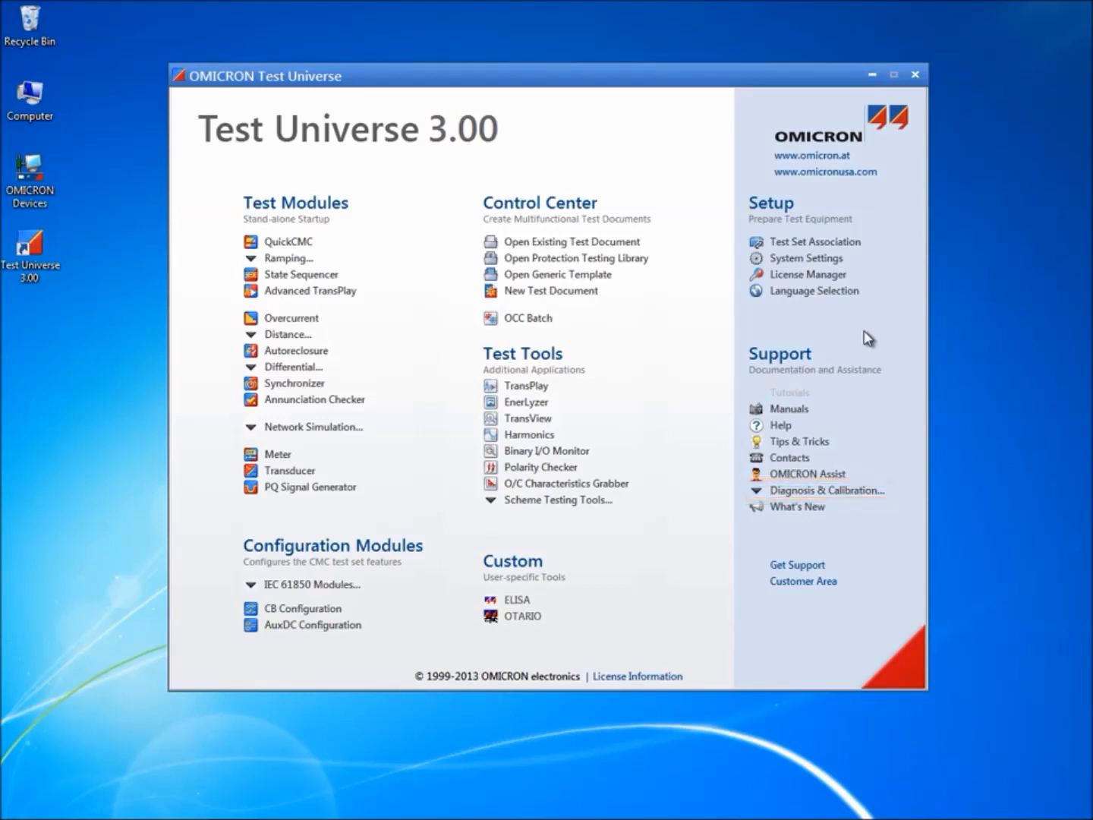